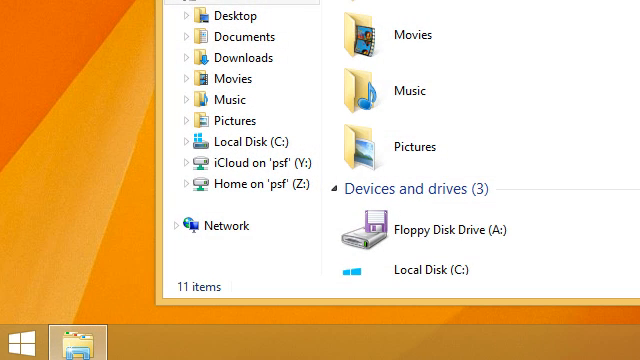
Scroll the navigation pane to reach the Desktop folder containing the asus document
scroll("down", 3)
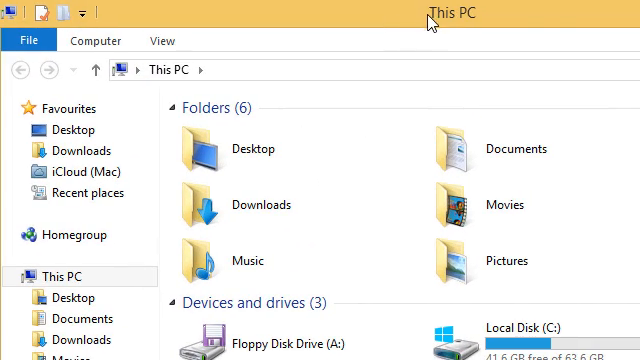
mouse_move(368, 80)
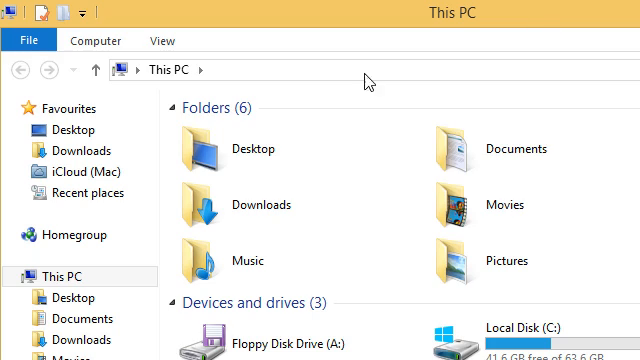
mouse_move(256, 152)
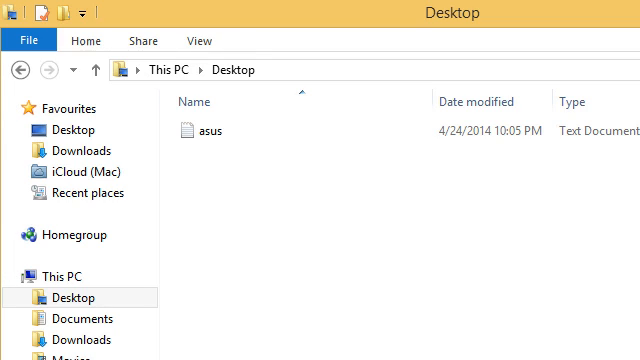
mouse_move(265, 206)
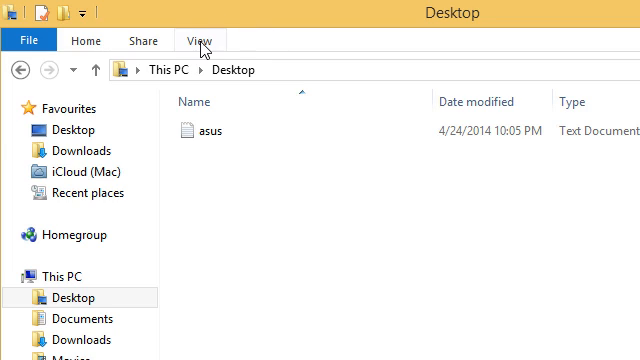
Open the View ribbon to show layout options for the Desktop folder
left_click(212, 39)
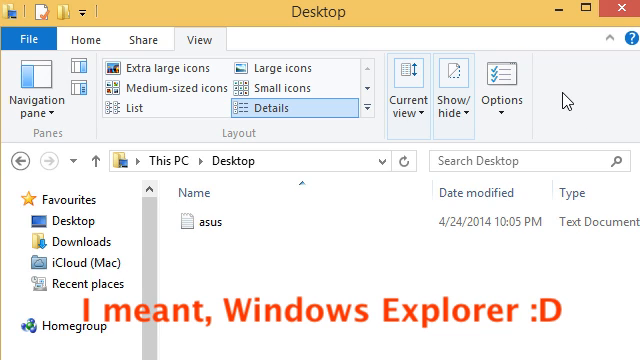
mouse_move(622, 12)
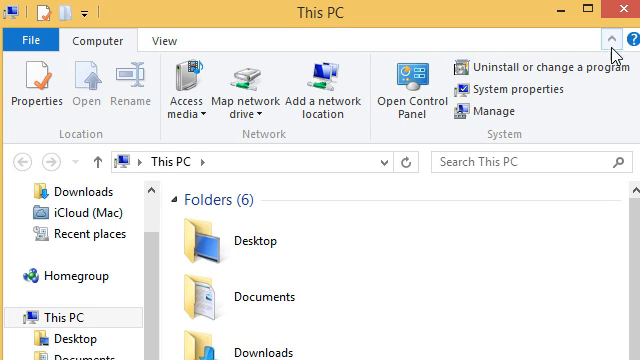
mouse_move(95, 45)
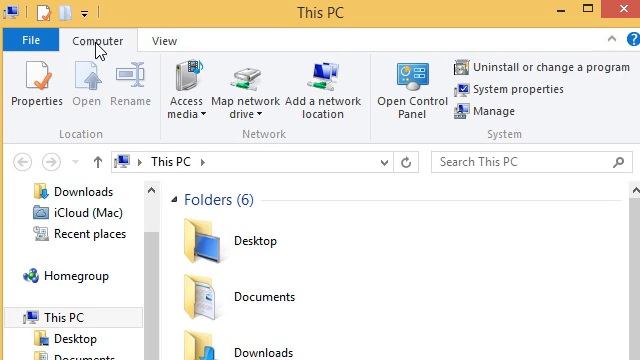
mouse_move(135, 52)
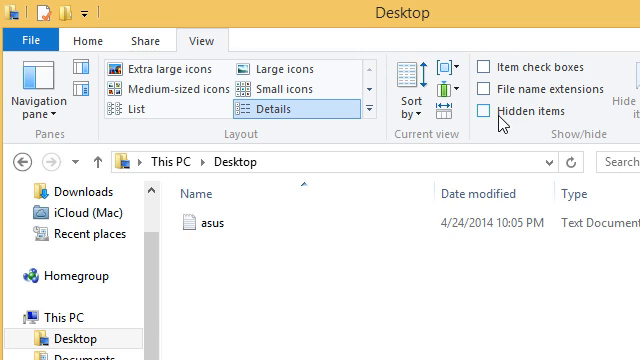
mouse_move(491, 111)
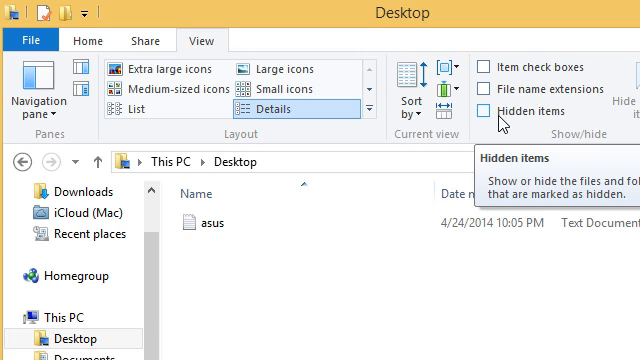
Tick Hidden items in the View ribbon's Show/hide group
left_click(481, 111)
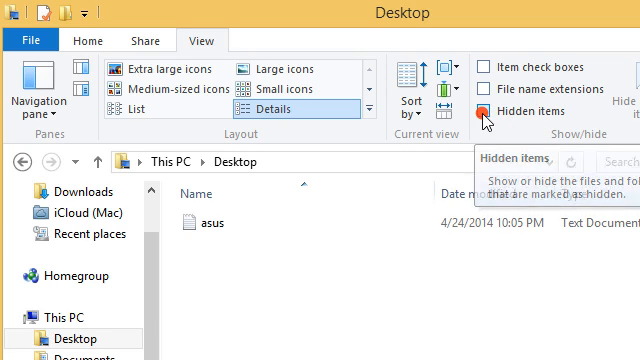